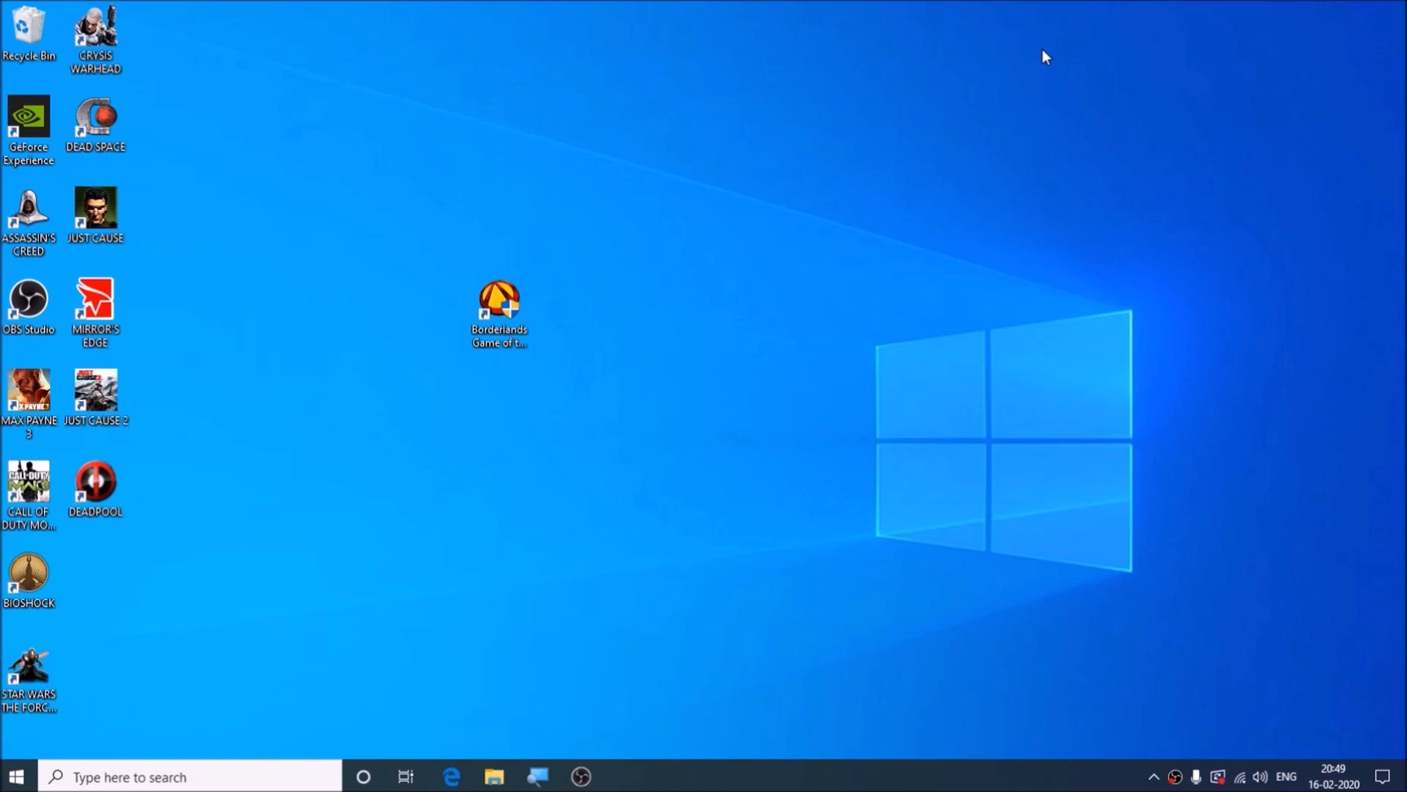
- Dismiss the notice that .NET Framework 4.8 is already installed and close the installer
{"action": "left_click", "coordinate": [494, 777]}
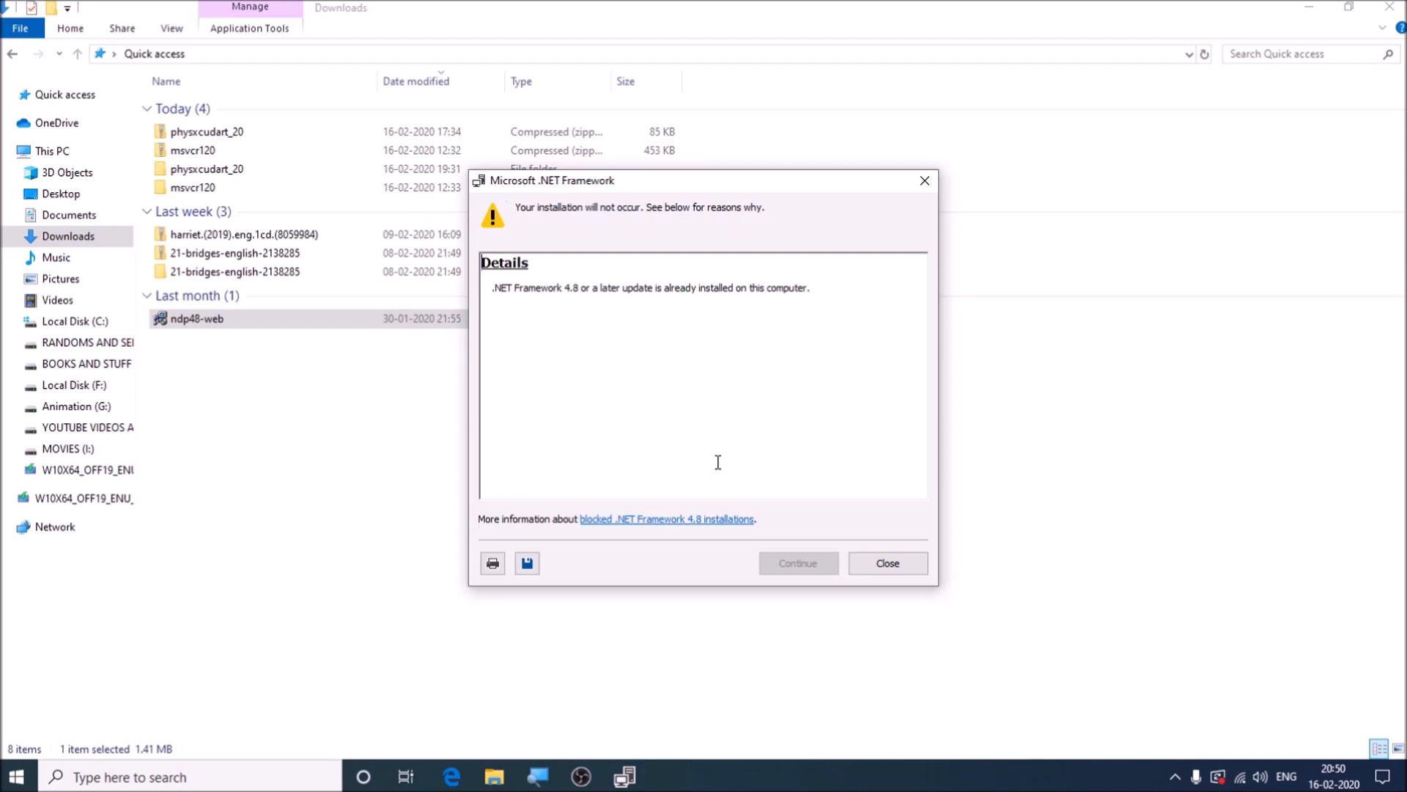
{"action": "mouse_move", "coordinate": [657, 436]}
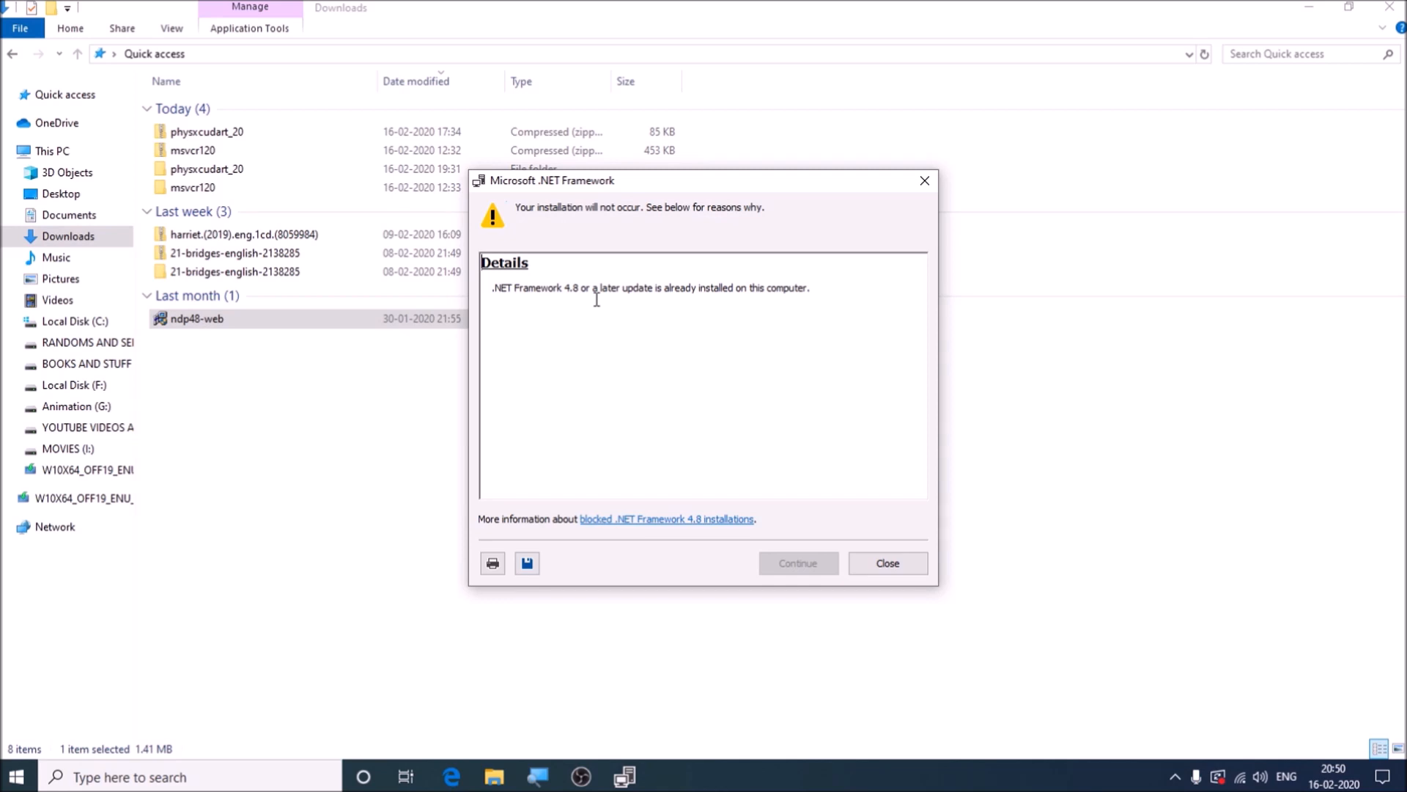
{"action": "left_click", "coordinate": [885, 563]}
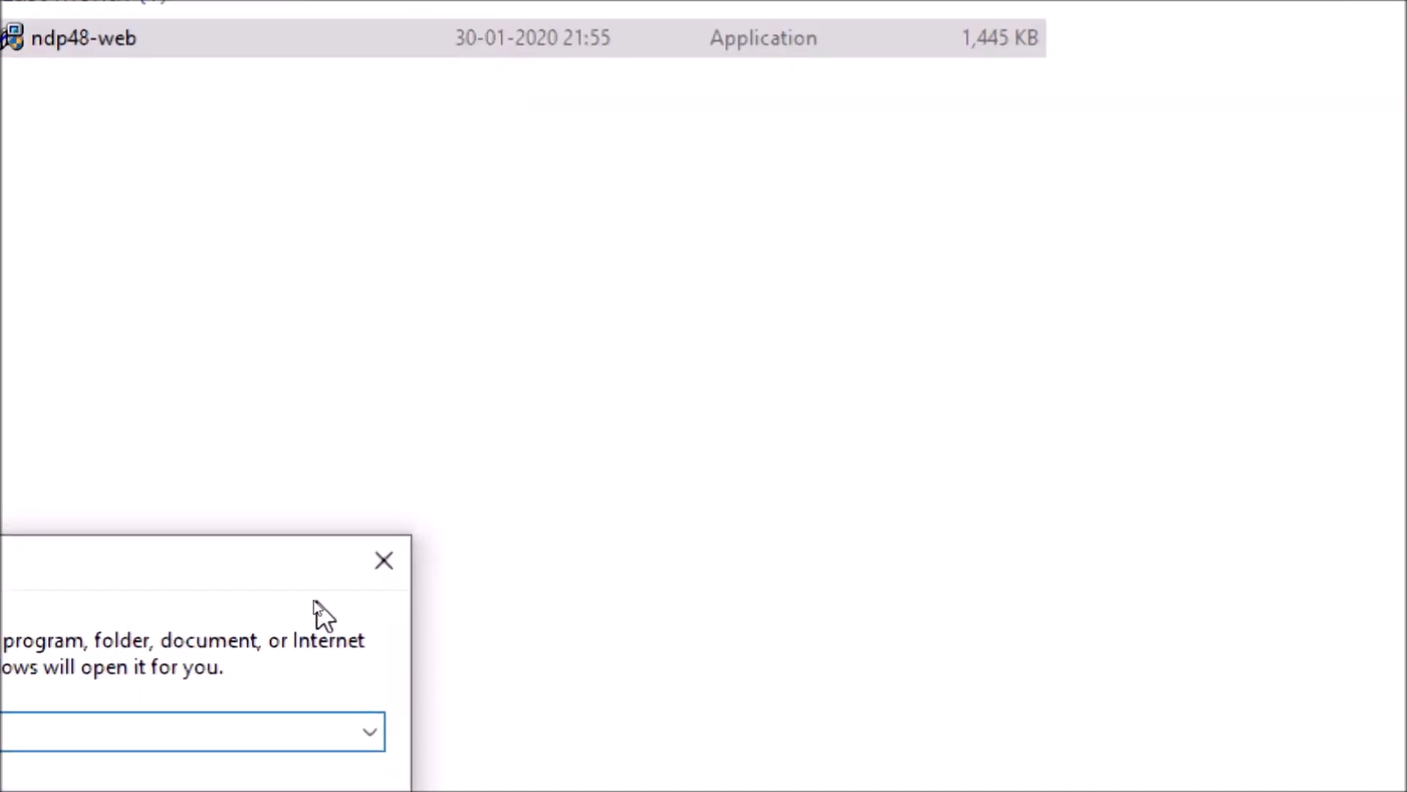
- Run appwiz.cpl to reach Programs and Features and its optional Windows features list
{"action": "type", "text": "appwiz.cpl"}
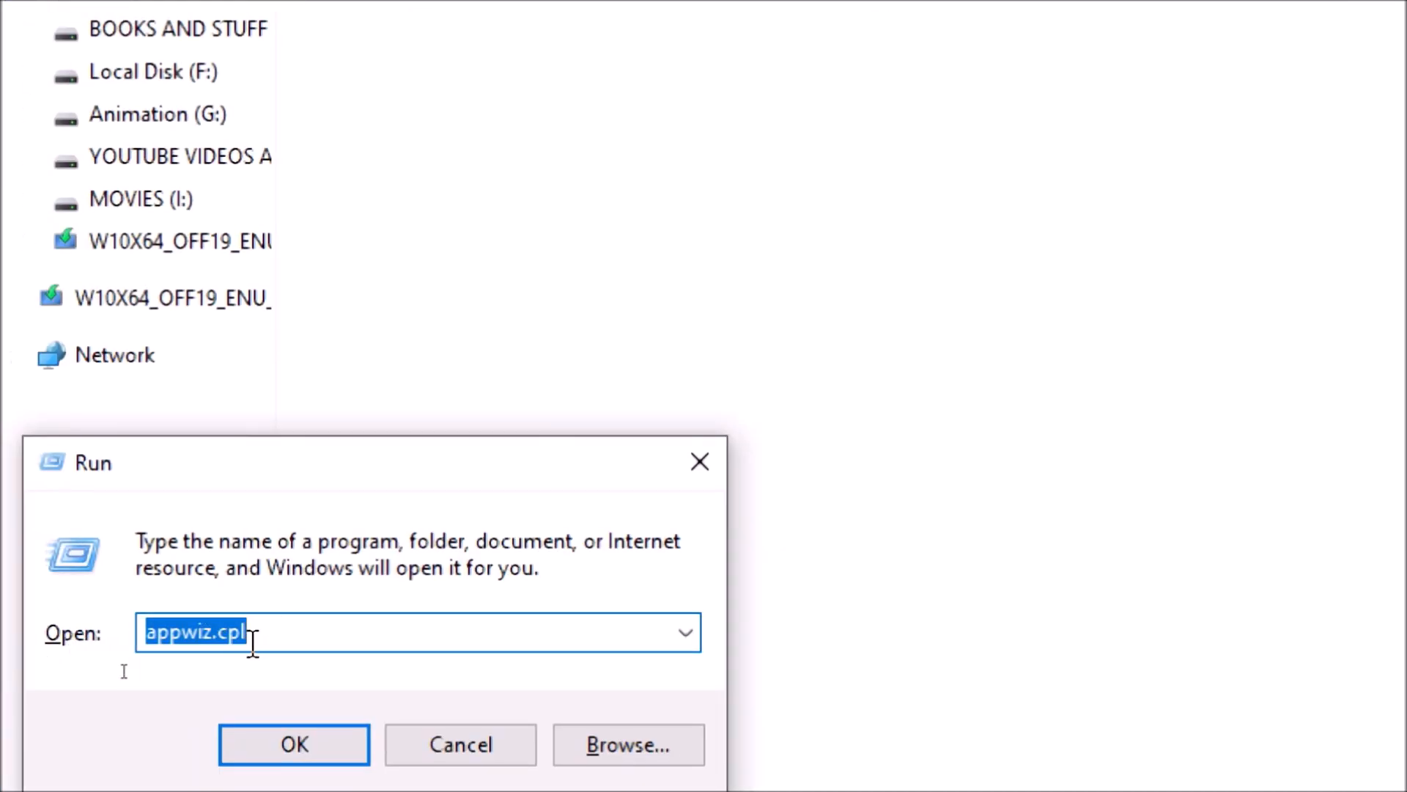
{"action": "left_click", "coordinate": [250, 632]}
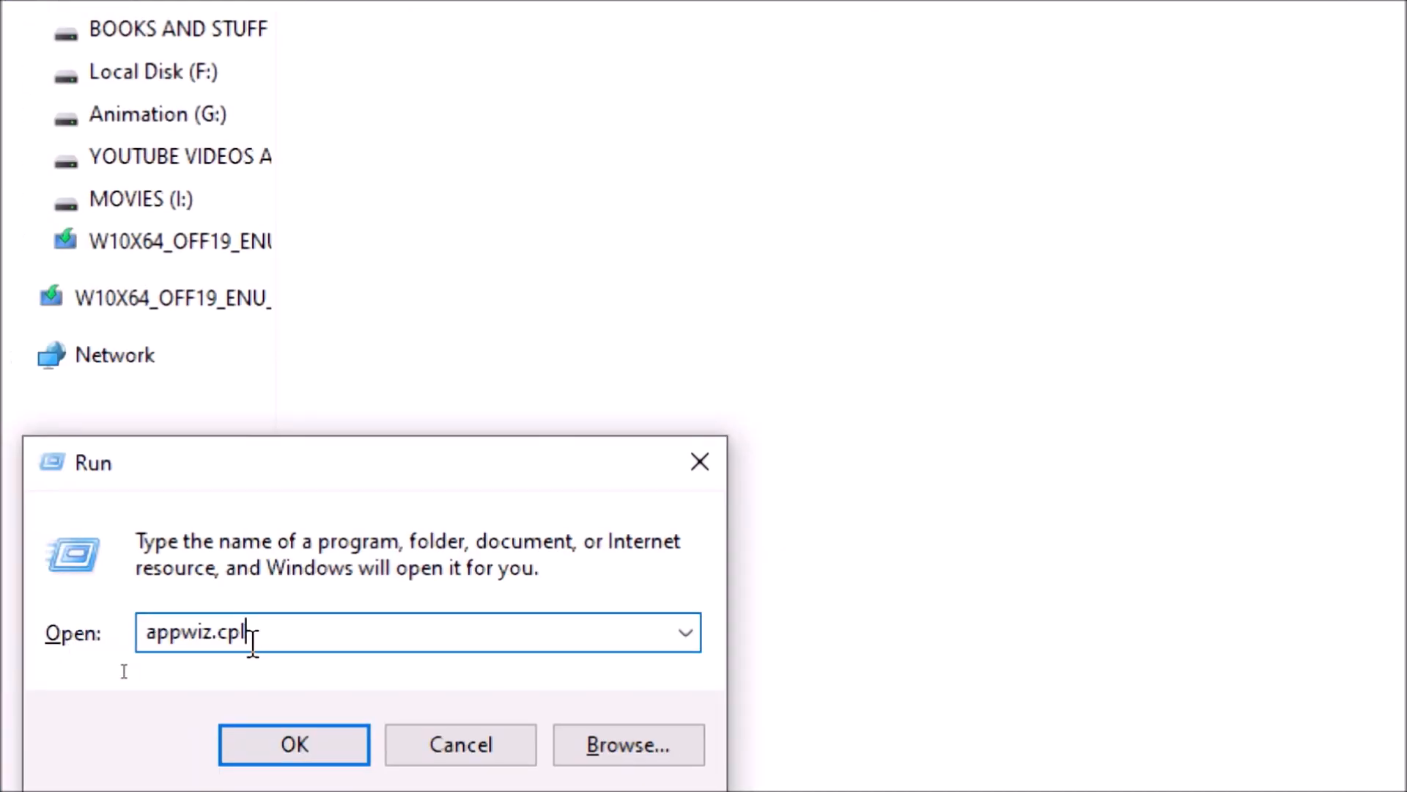
{"action": "left_click", "coordinate": [293, 744]}
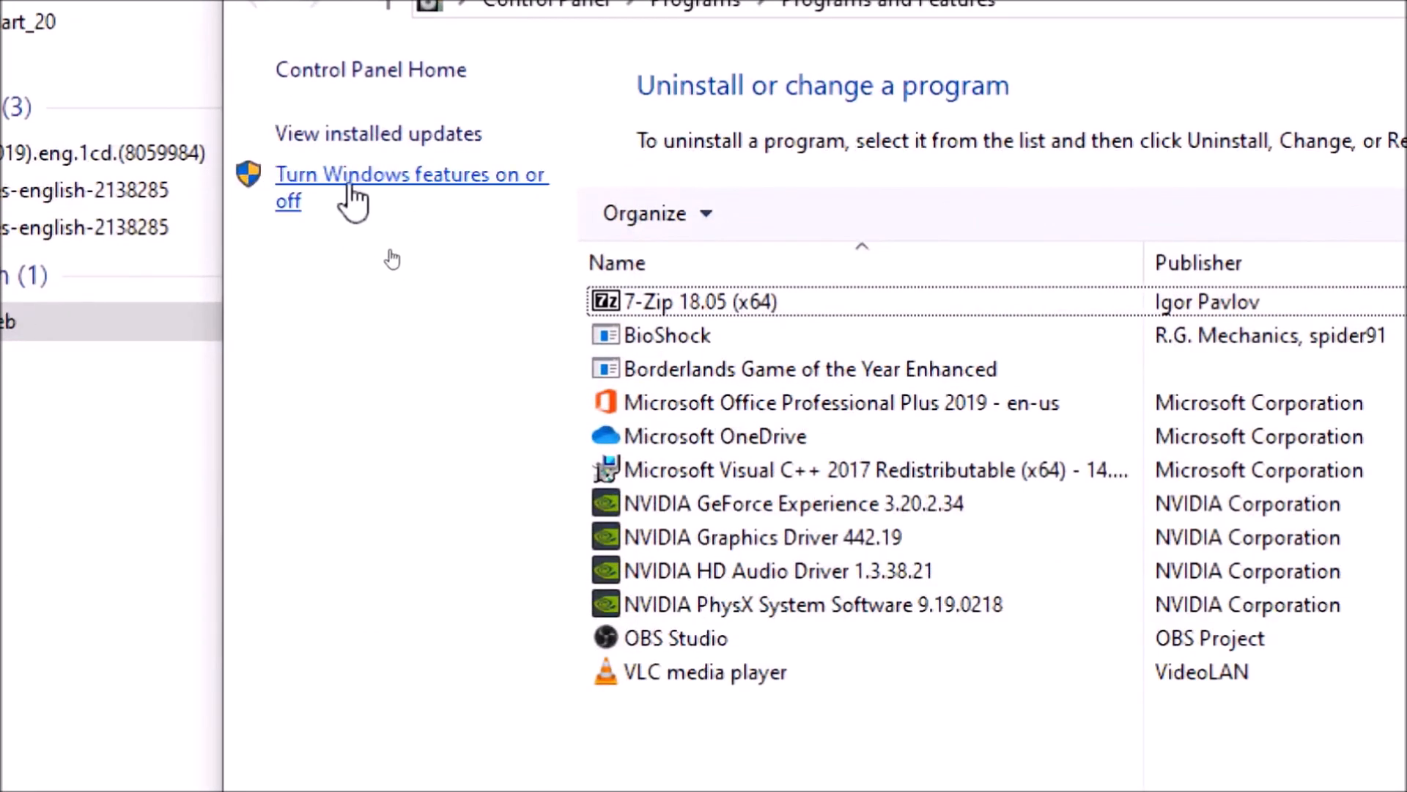
{"action": "left_click", "coordinate": [410, 174]}
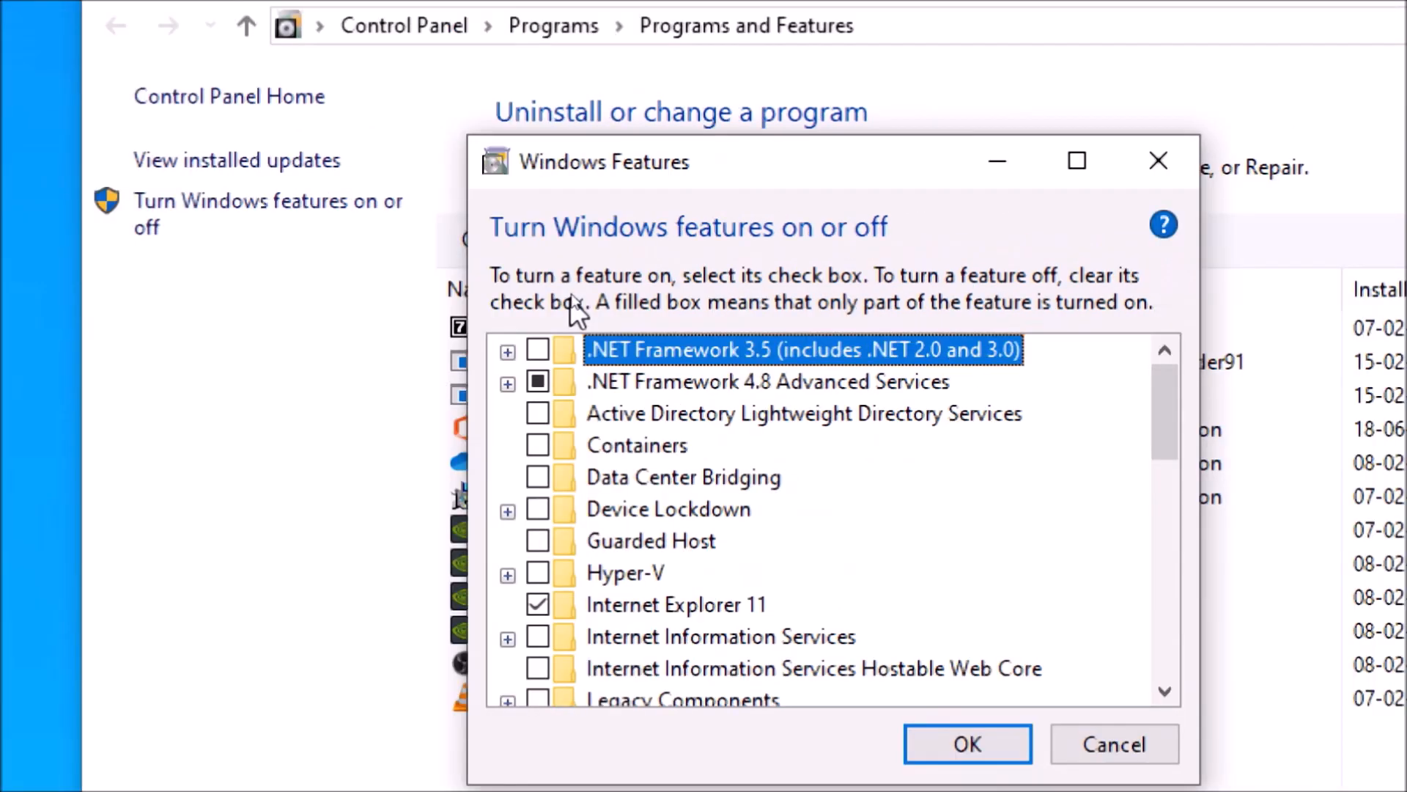
{"action": "mouse_move", "coordinate": [749, 364]}
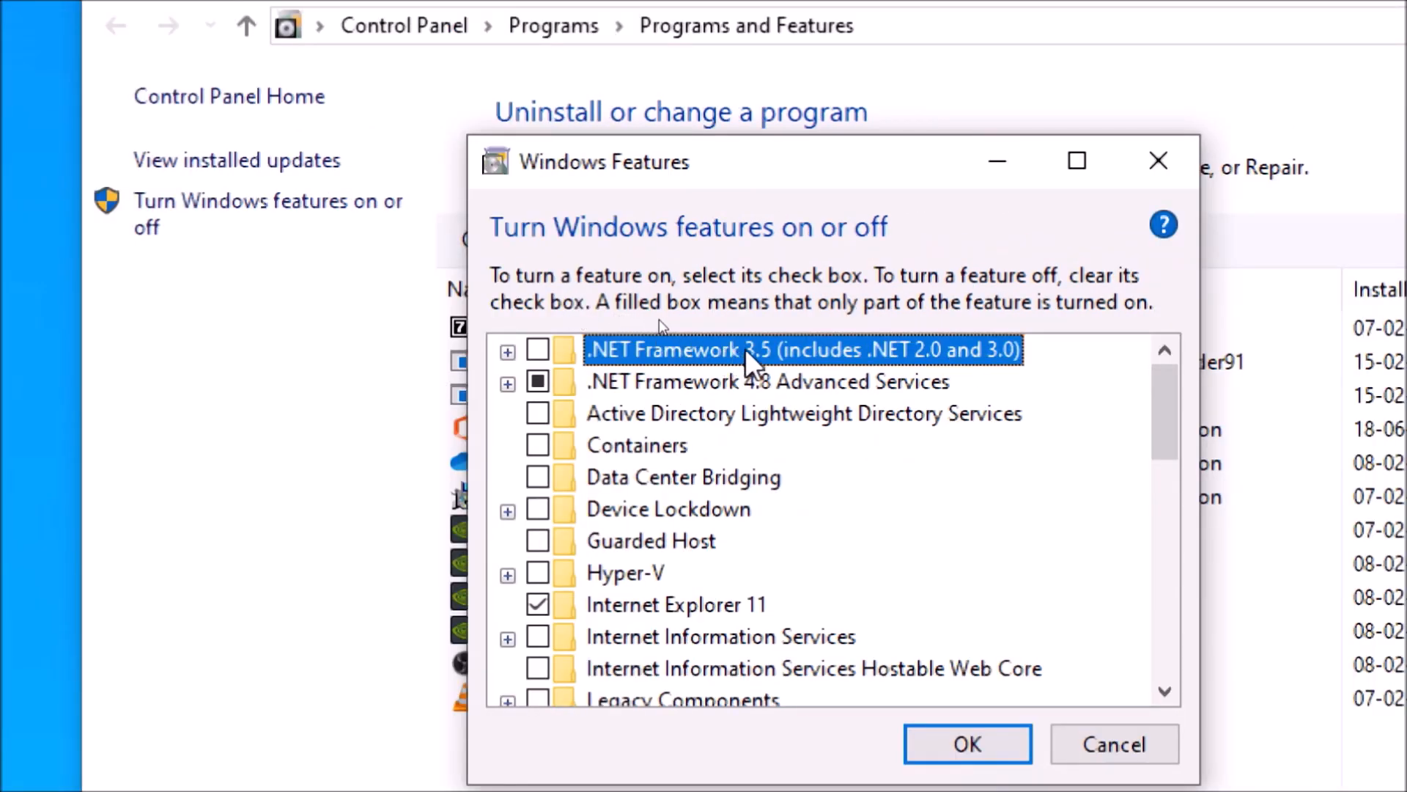
{"action": "mouse_move", "coordinate": [777, 369]}
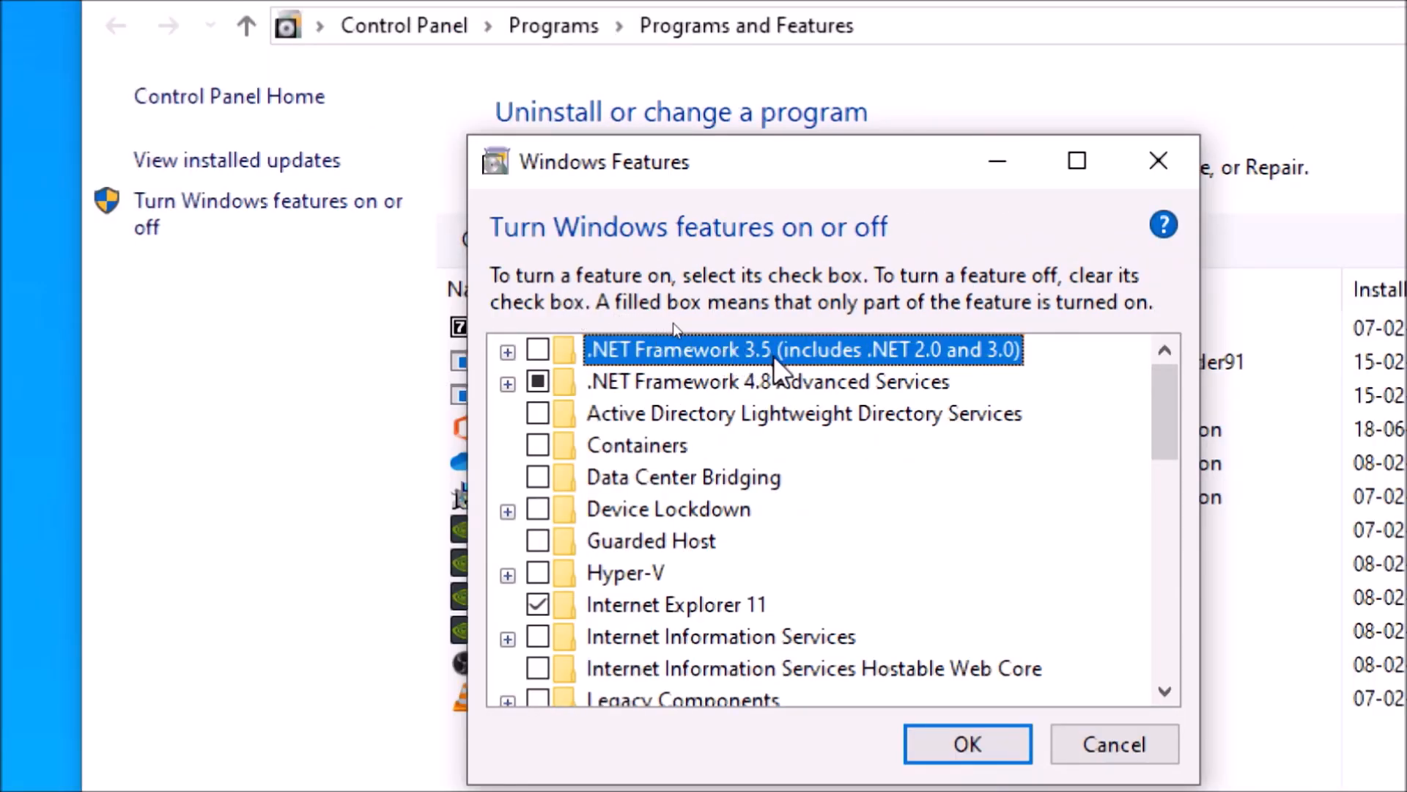
{"action": "mouse_move", "coordinate": [762, 399]}
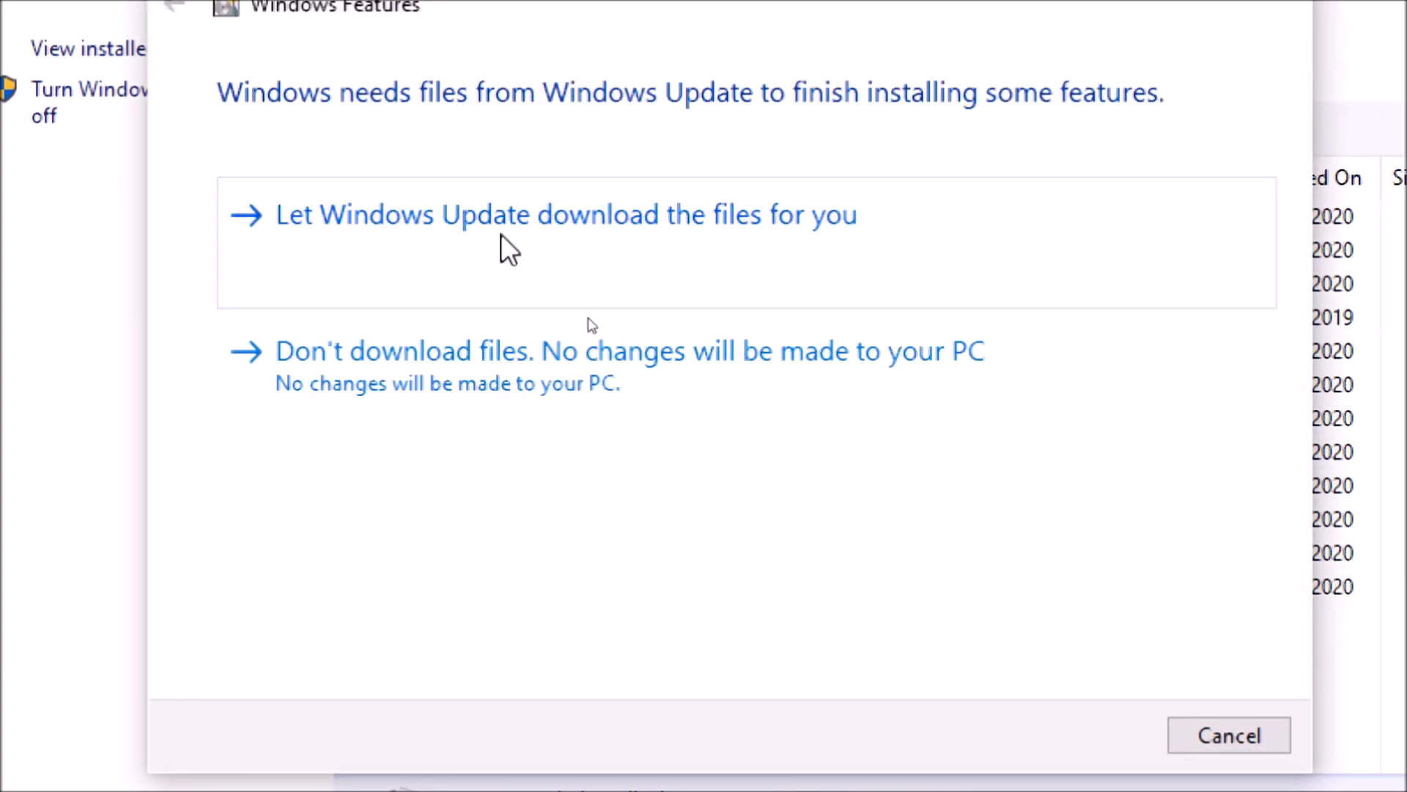
- Let Windows Update download the files needed for .NET Framework 3.5
{"action": "left_click", "coordinate": [566, 214]}
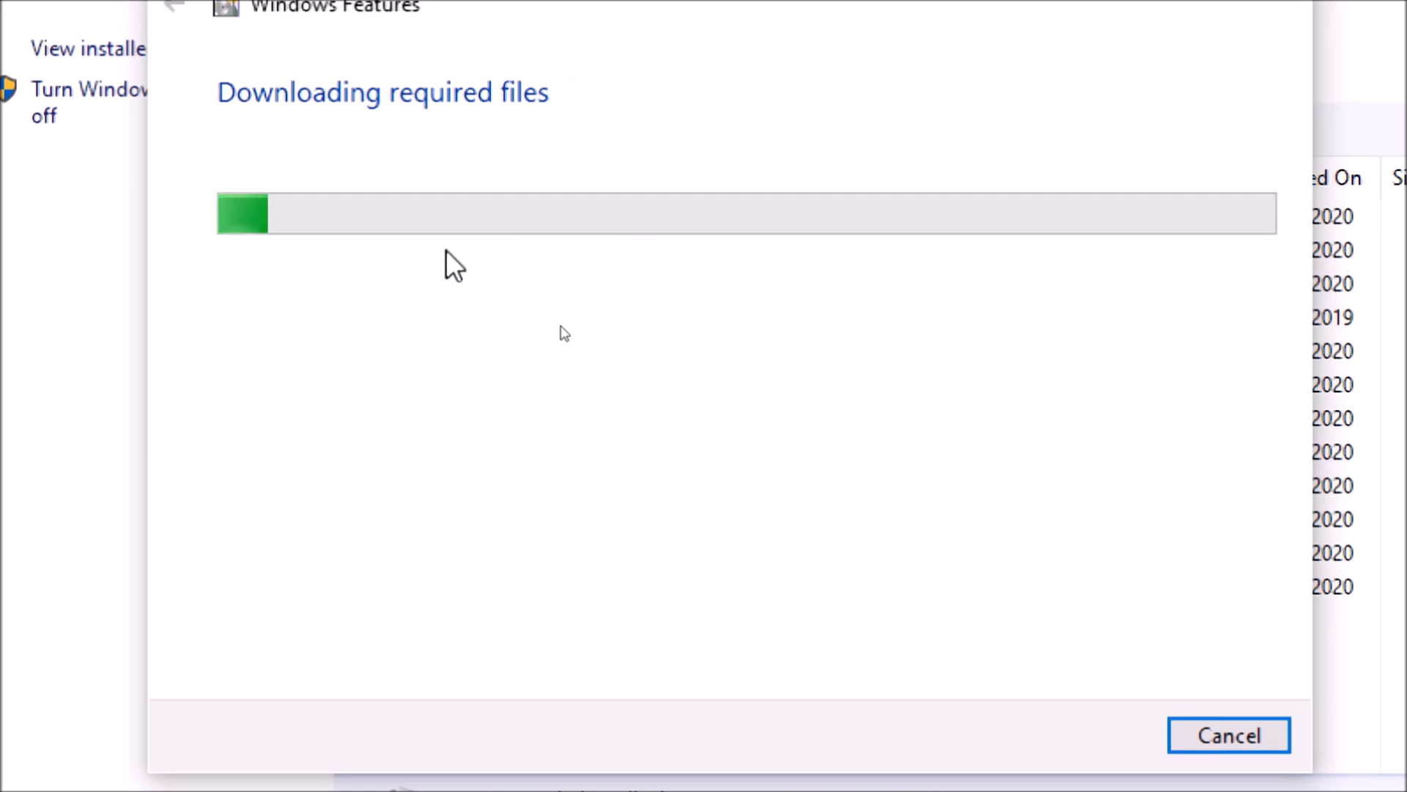